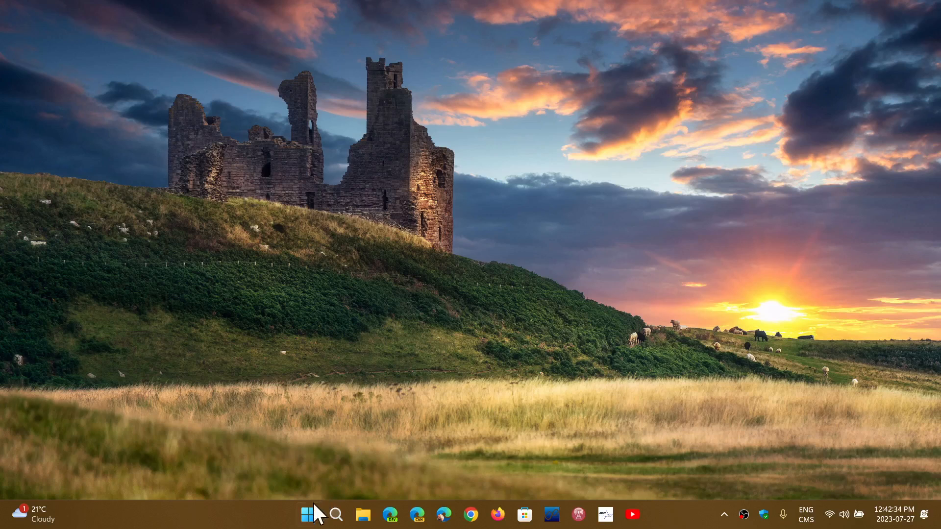
# - Launch Settings from Start and go to the Windows Update page
pyautogui.click(308, 514)
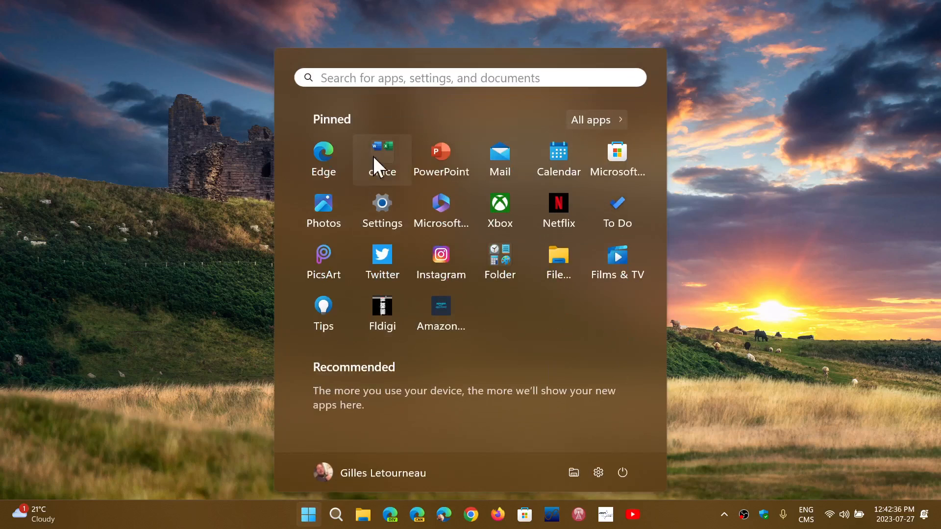
pyautogui.click(381, 206)
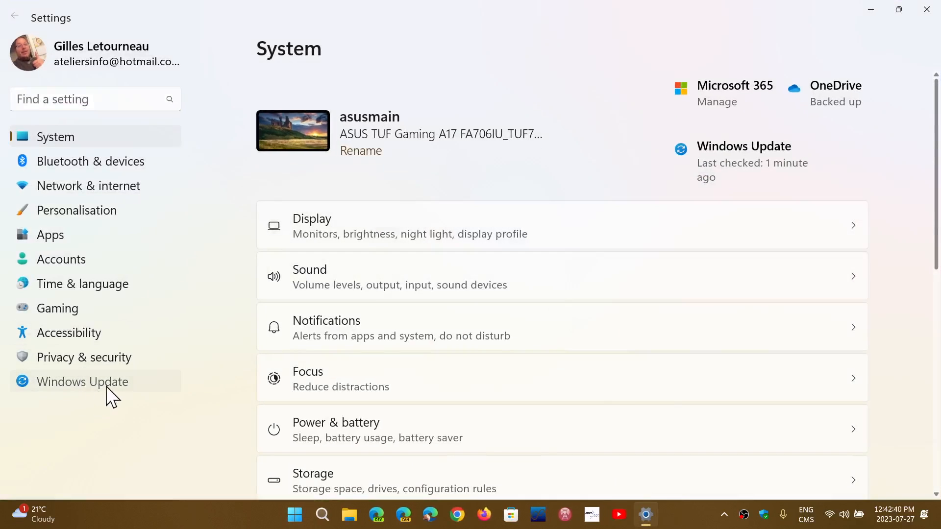
pyautogui.click(82, 382)
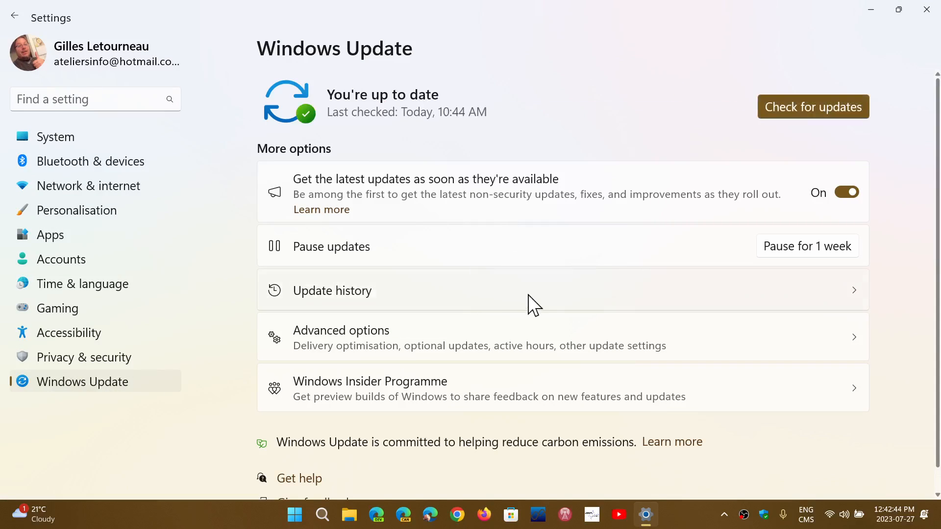
# - Review Update history for KB5028254 among quality updates, then close Settings
pyautogui.click(332, 290)
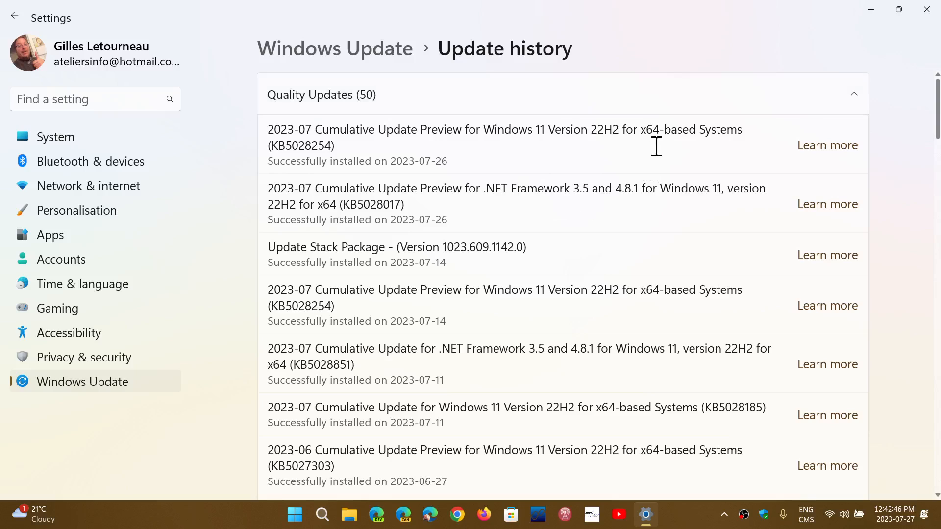
pyautogui.moveTo(323, 170)
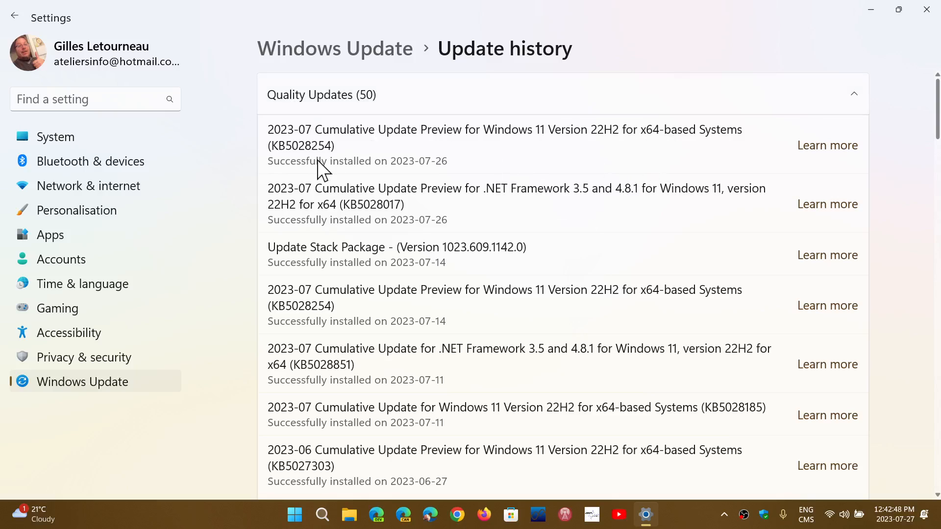
pyautogui.moveTo(558, 153)
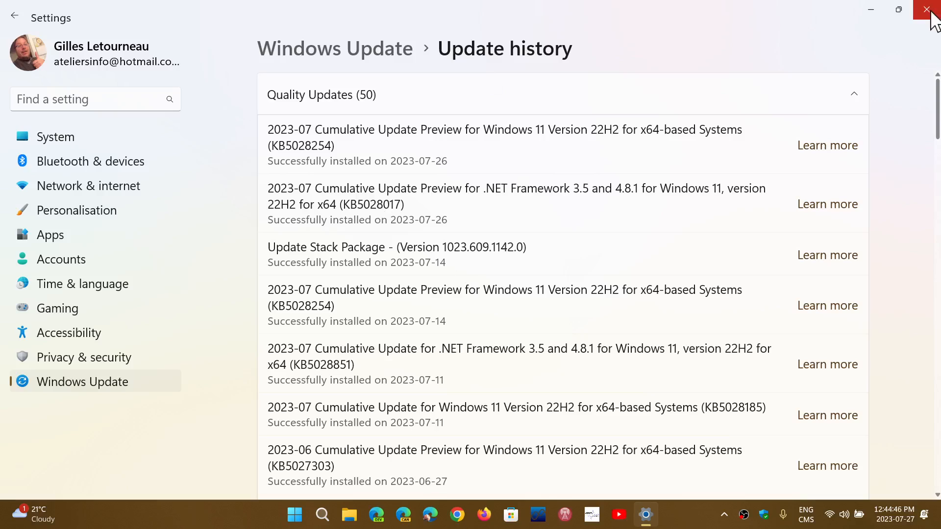
pyautogui.click(929, 10)
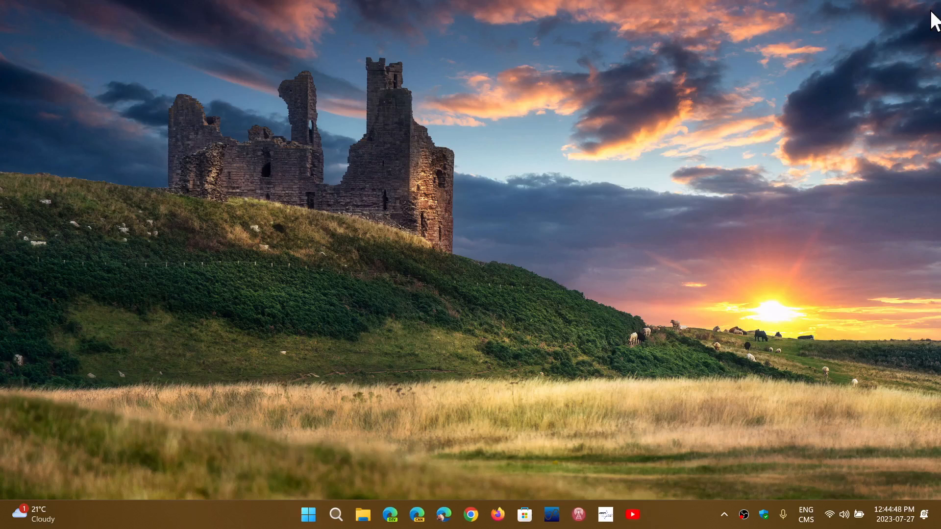